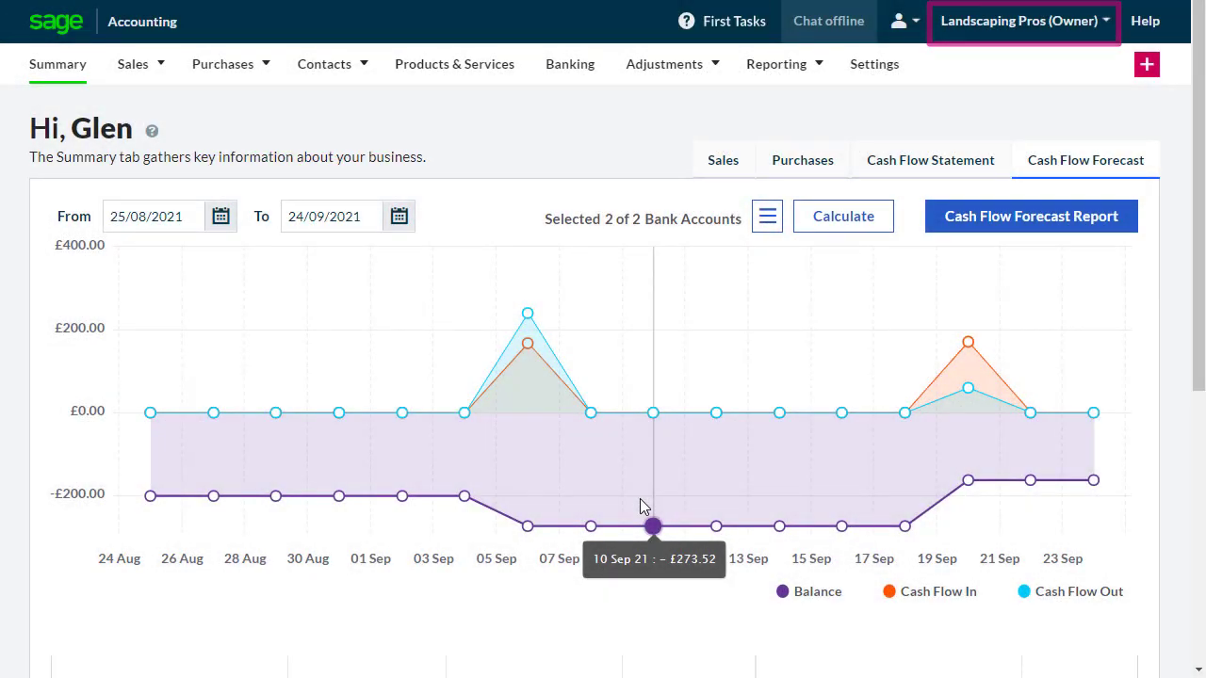
mouse_move(874, 64)
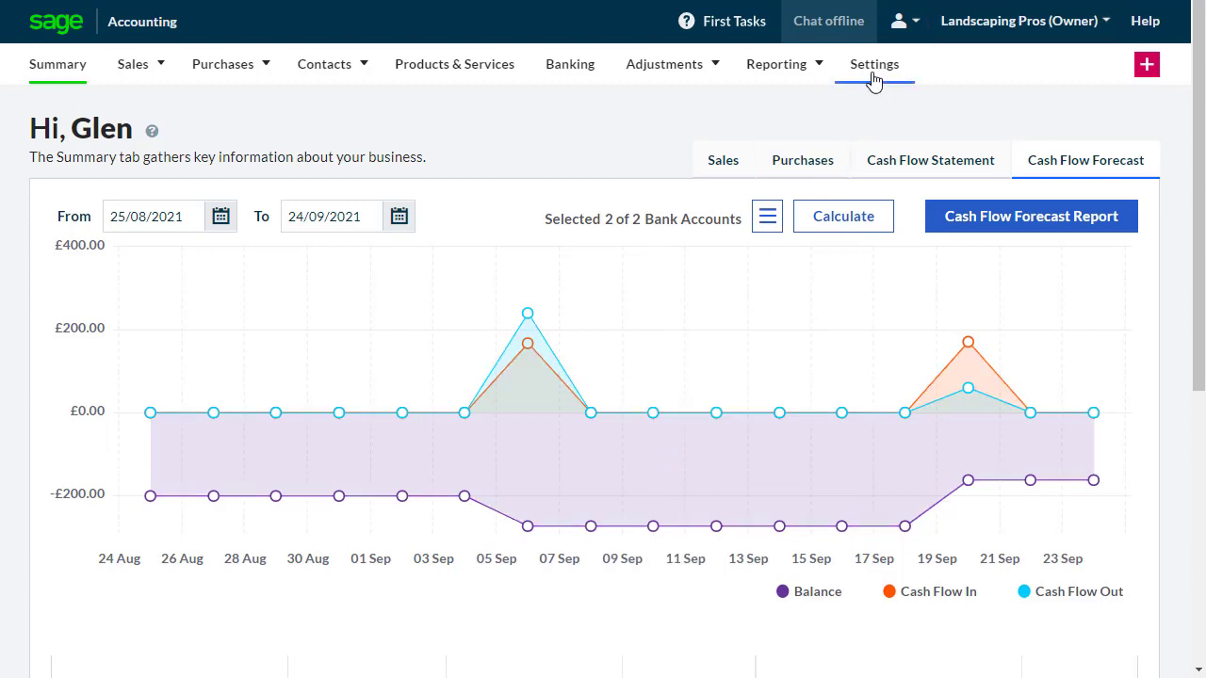
Step: Go from Settings to User Management to reach the Manage Users page
click(874, 64)
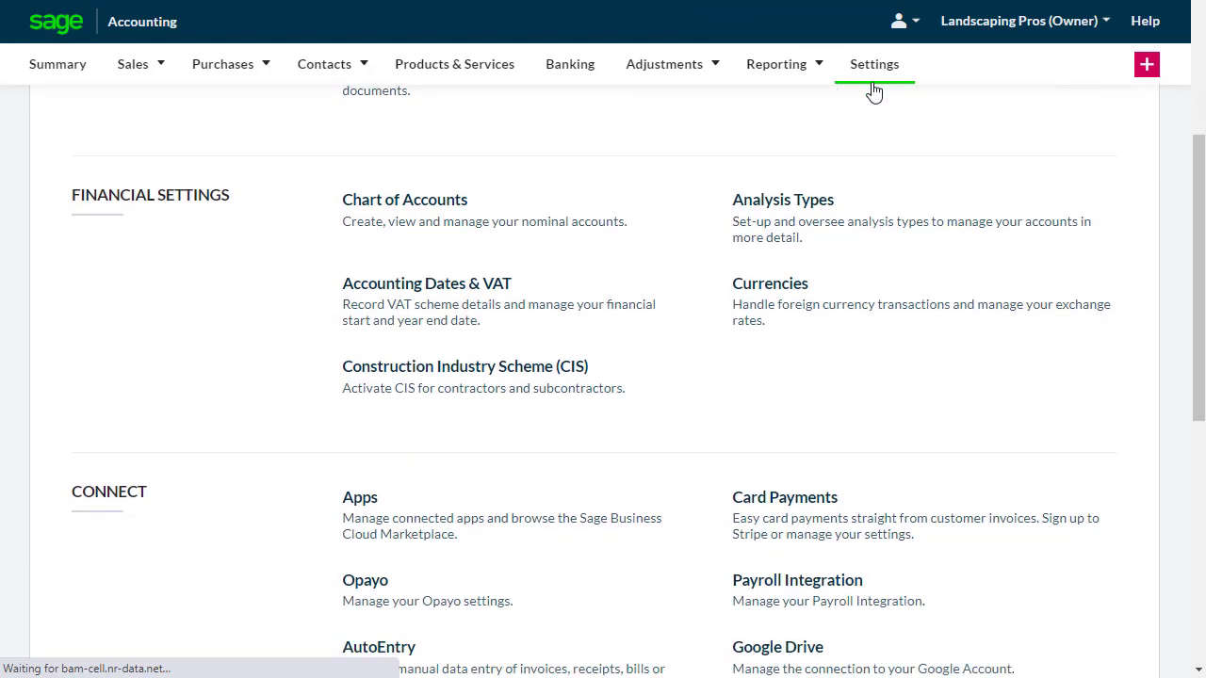
scroll(down, 3)
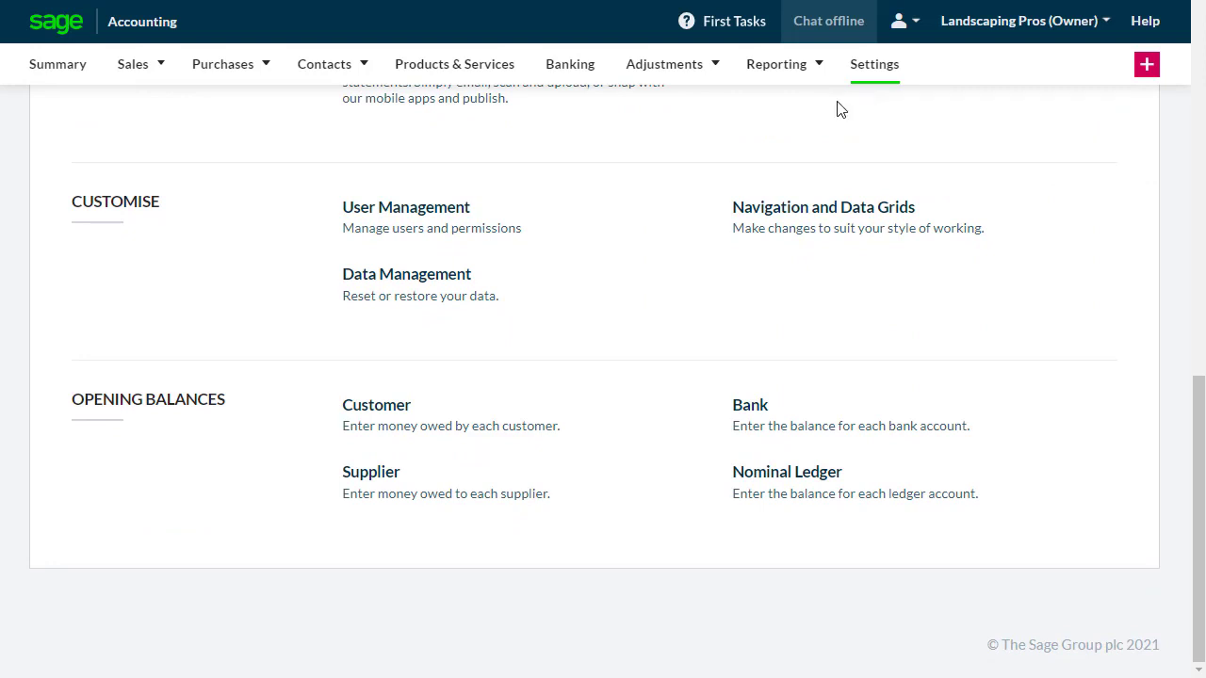
mouse_move(424, 217)
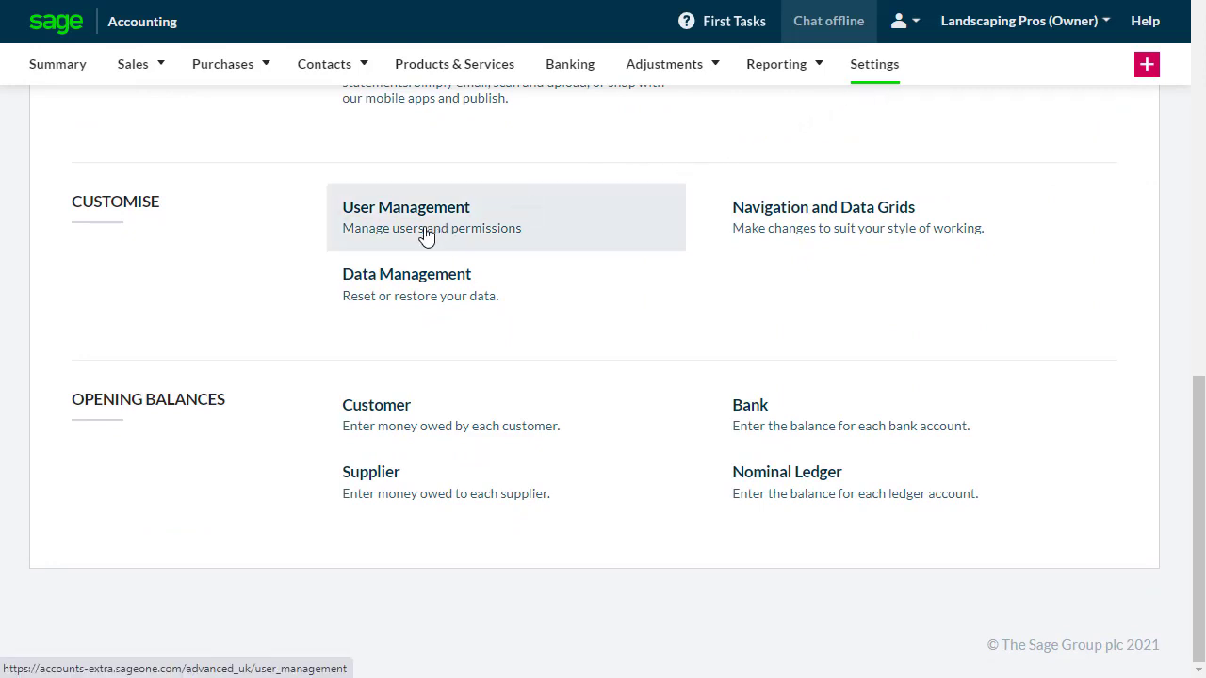
click(406, 207)
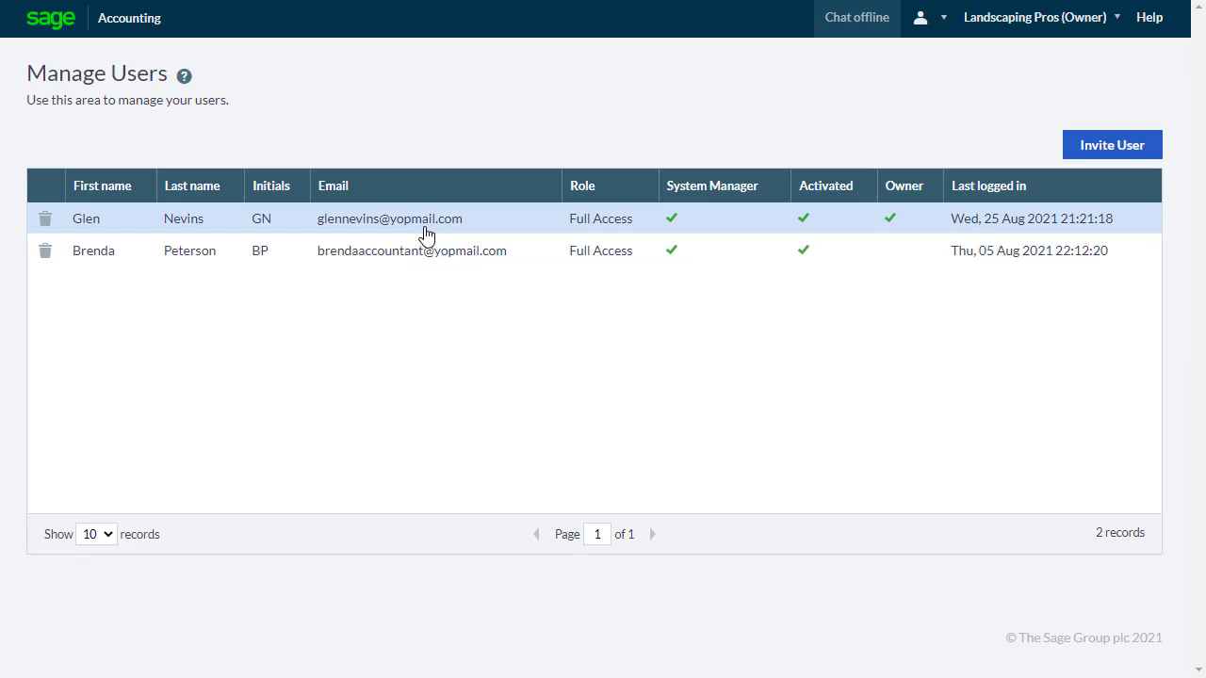
mouse_move(712, 185)
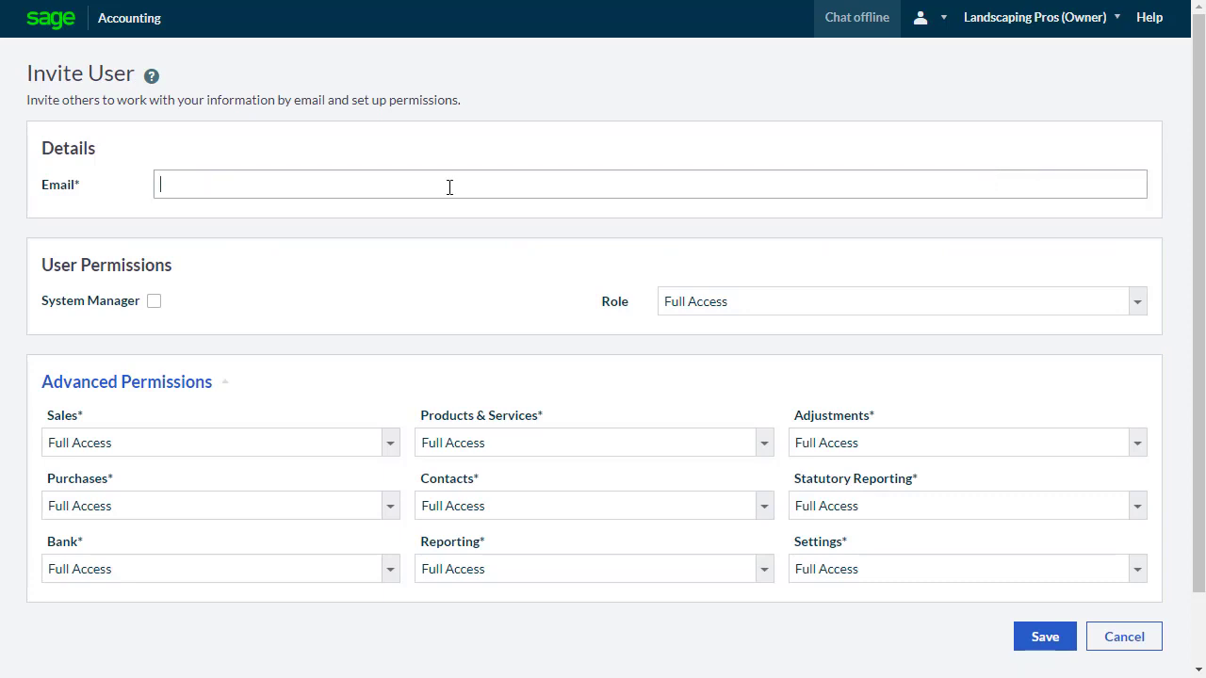
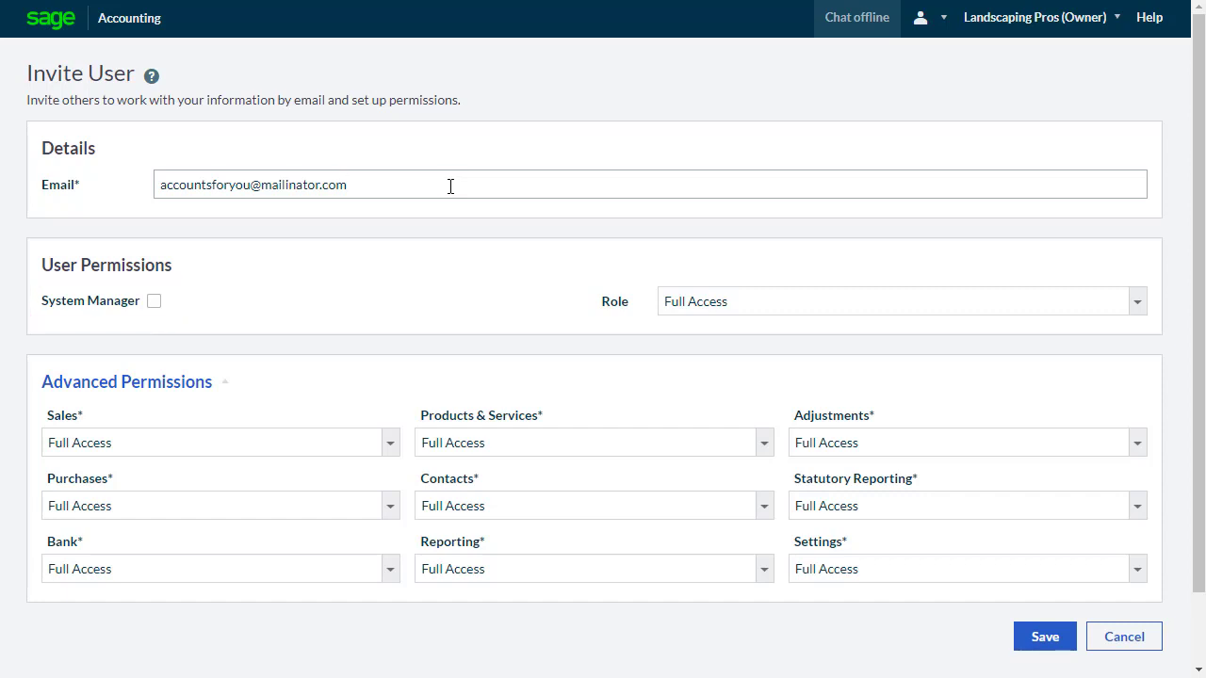
click(1138, 302)
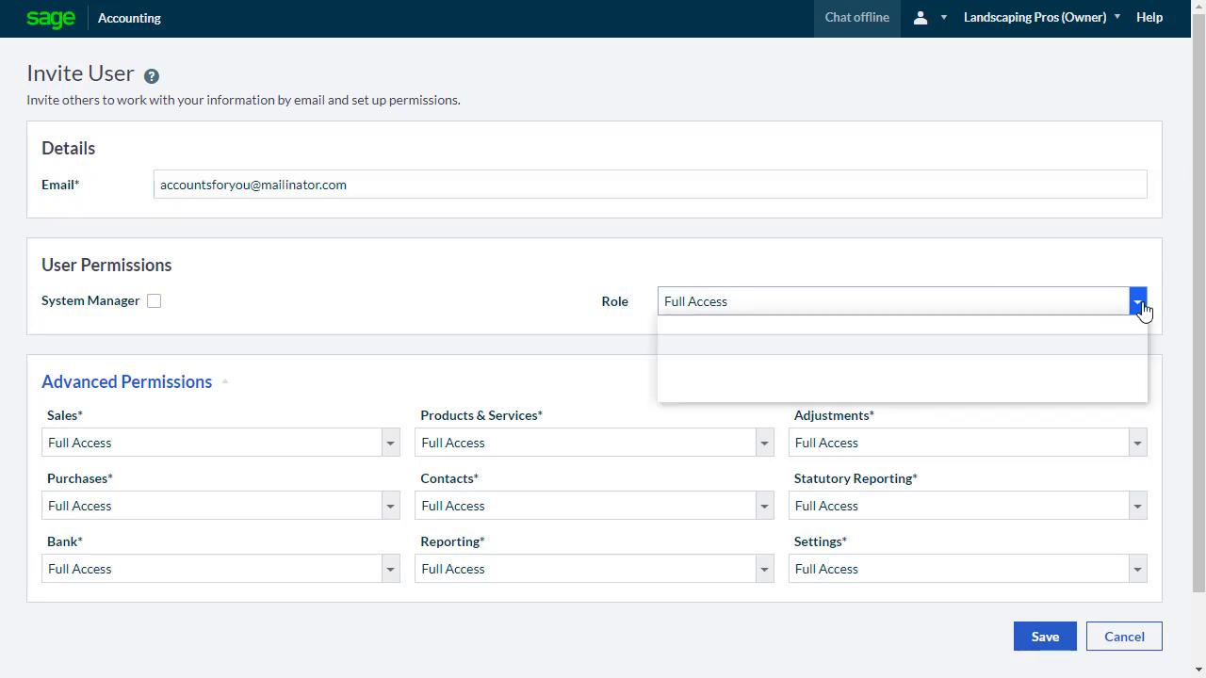
click(1138, 301)
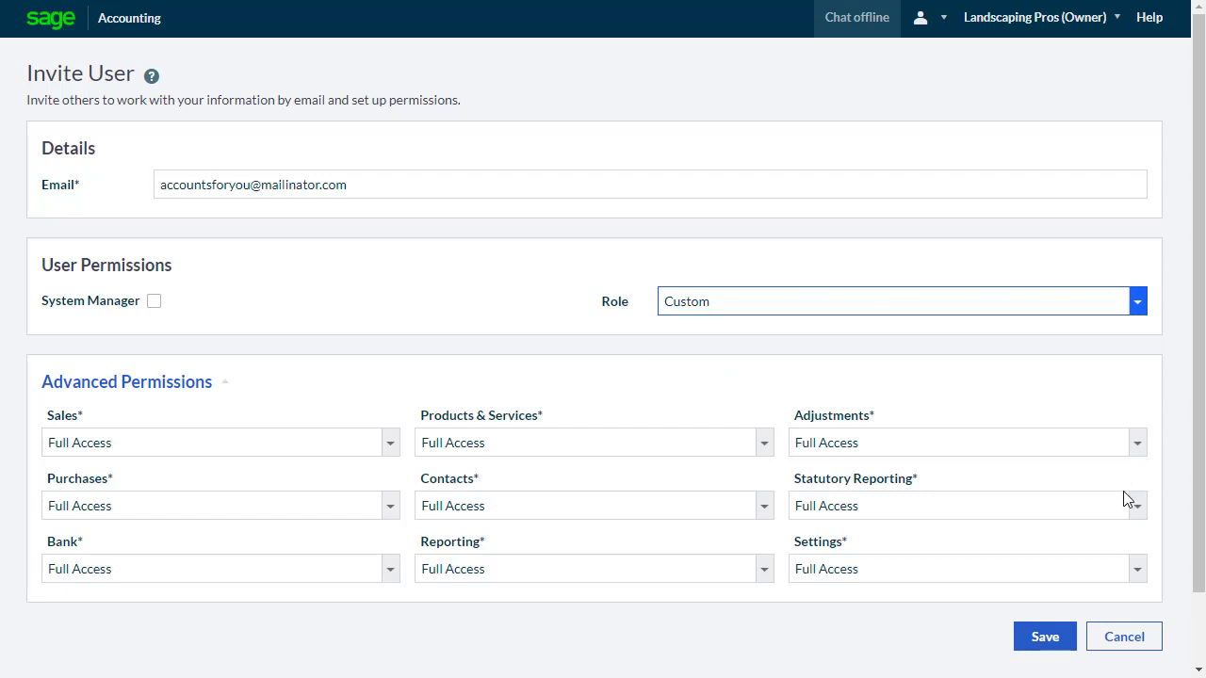
click(1137, 568)
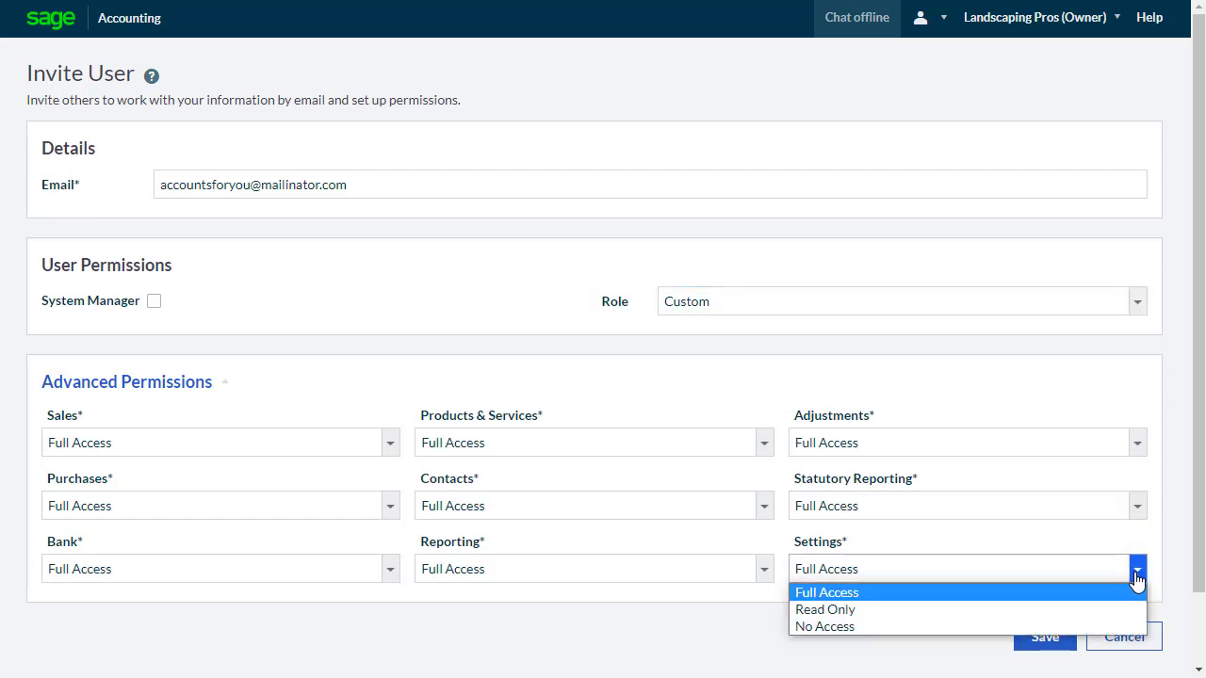
click(824, 627)
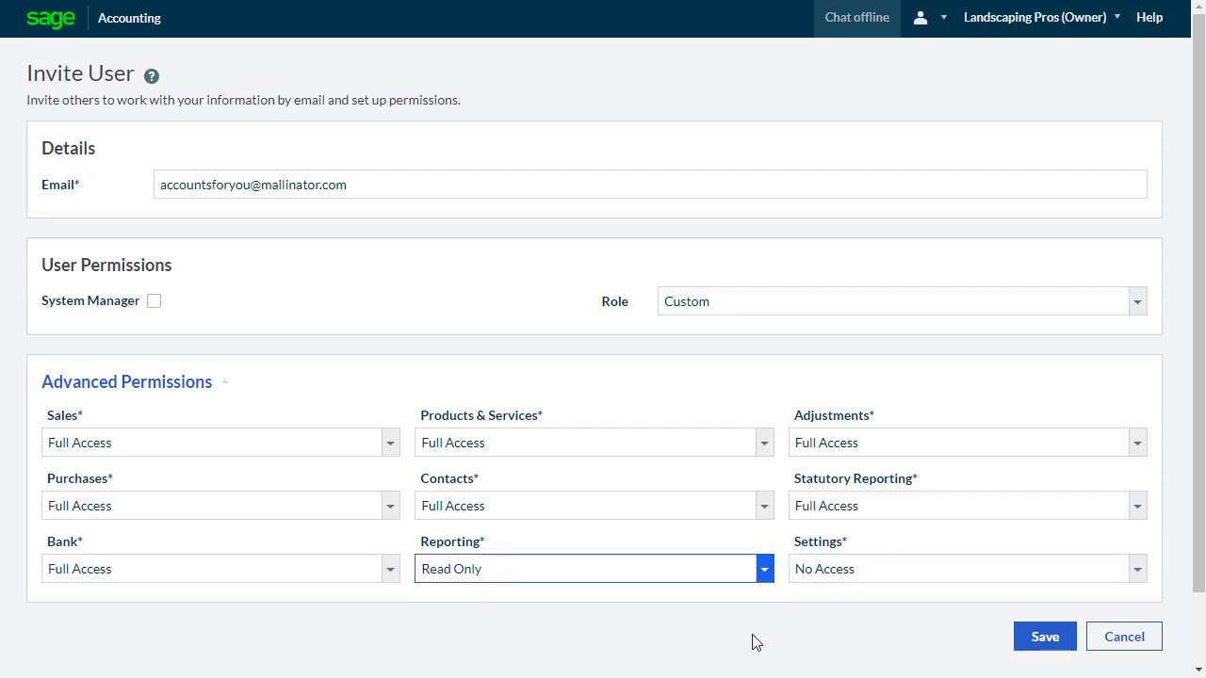
mouse_move(1018, 646)
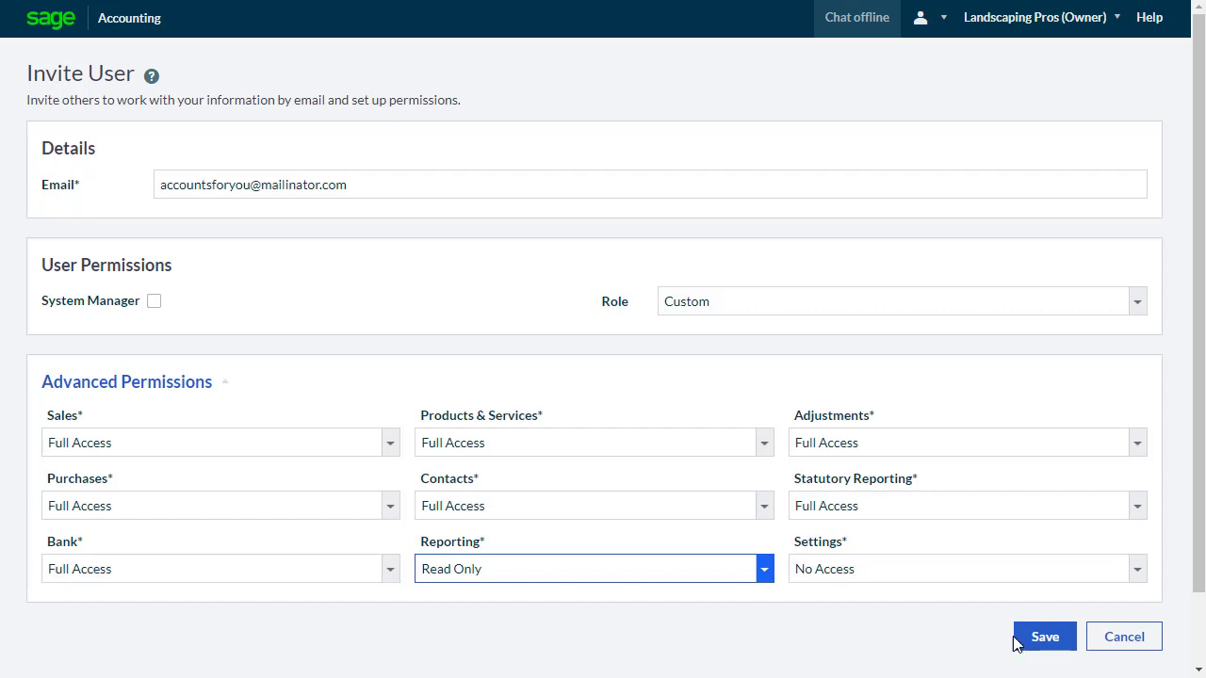
Step: Send the invitation and accept it from the emailed link
click(1044, 636)
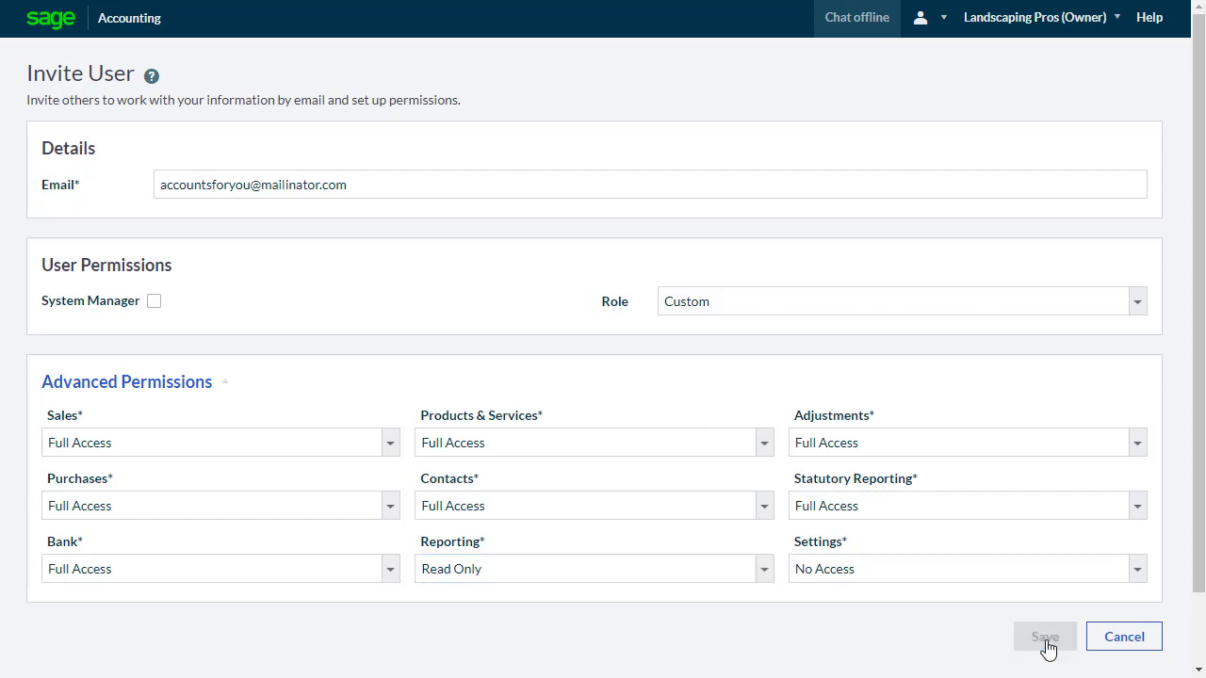
click(1044, 636)
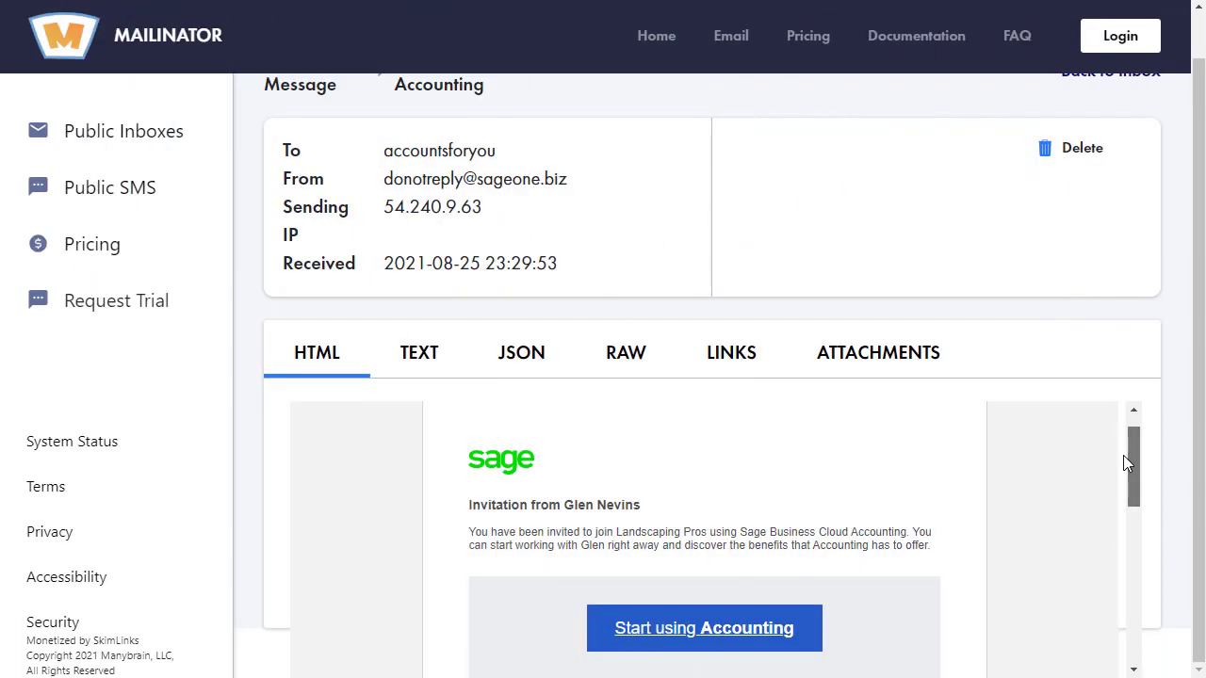
scroll(down, 3)
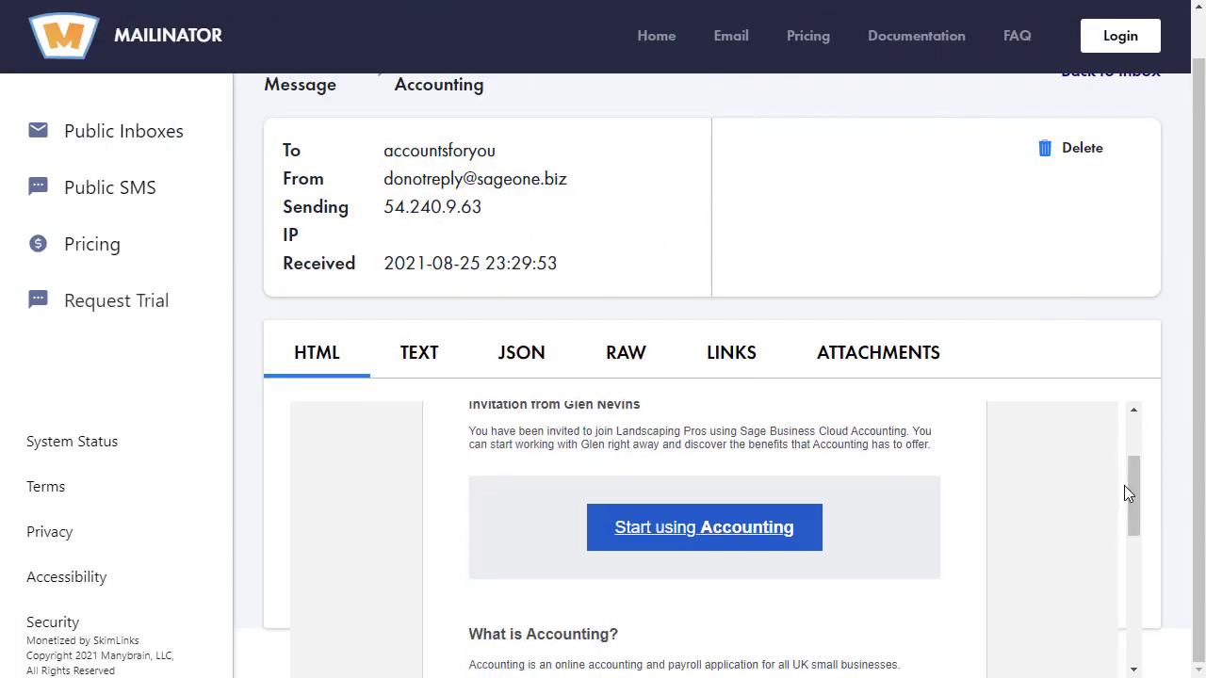
click(704, 527)
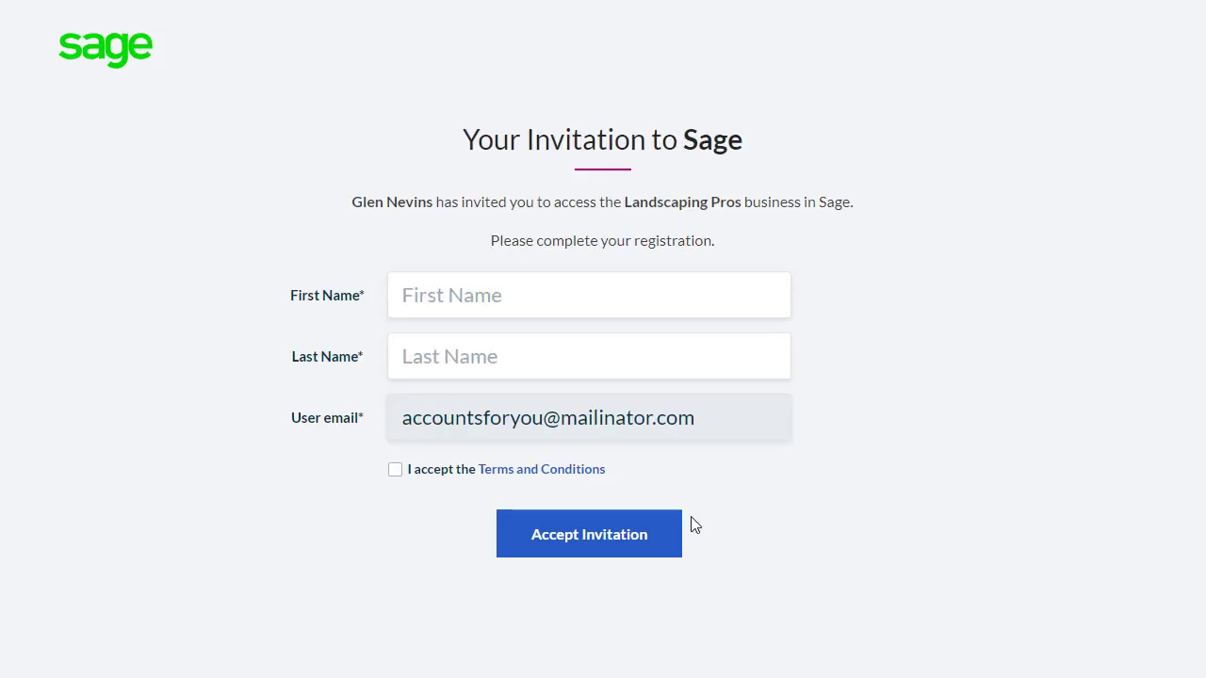
Step: Register the invitee with last name Scott, sign up, and ready the verification code field
text(Scott)
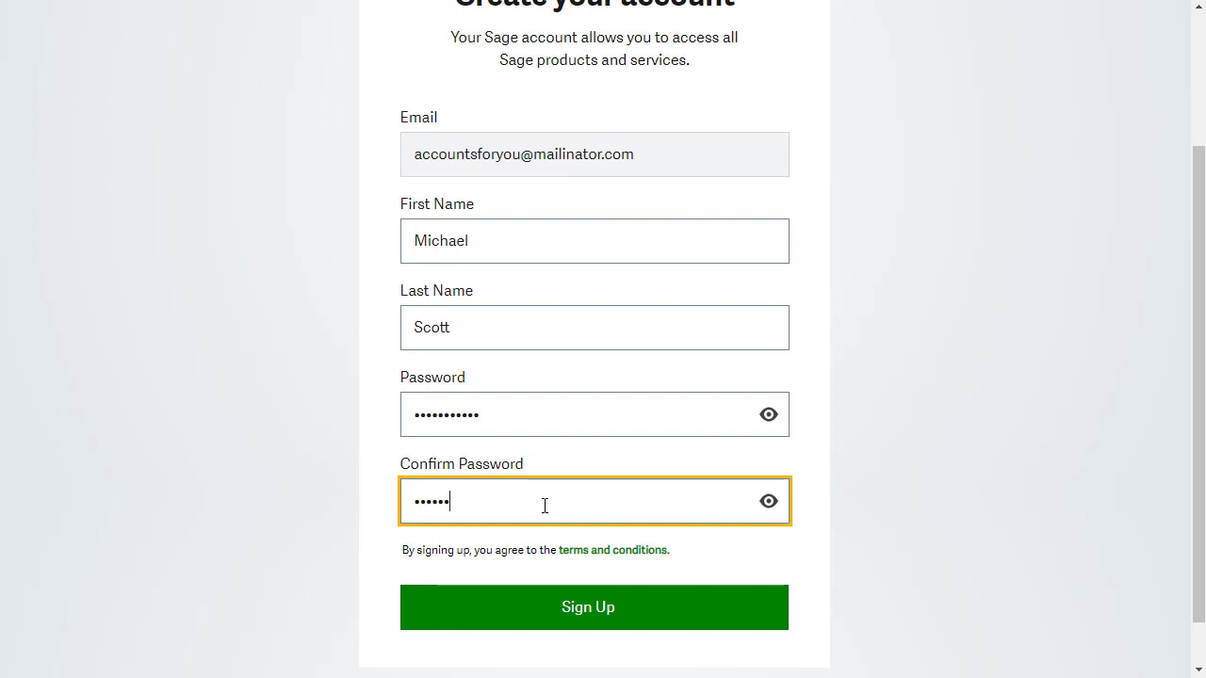
click(594, 606)
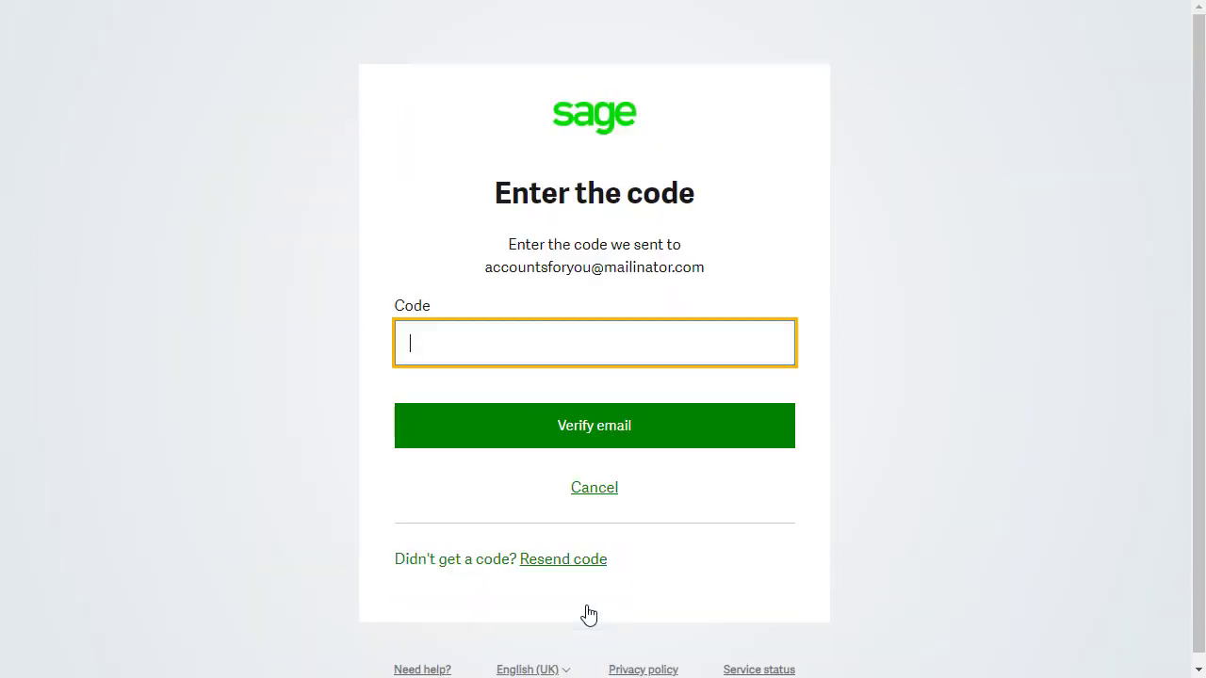
click(595, 425)
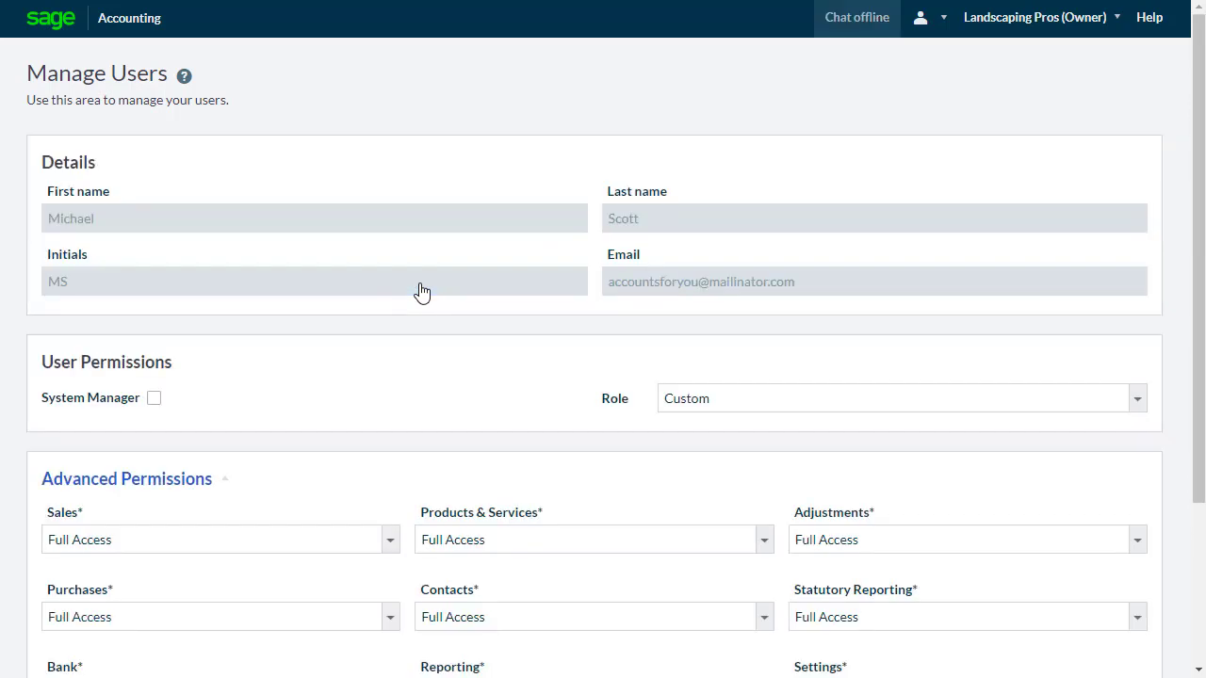
Step: Change Michael Scott's Bank access to Read Only and save
click(389, 506)
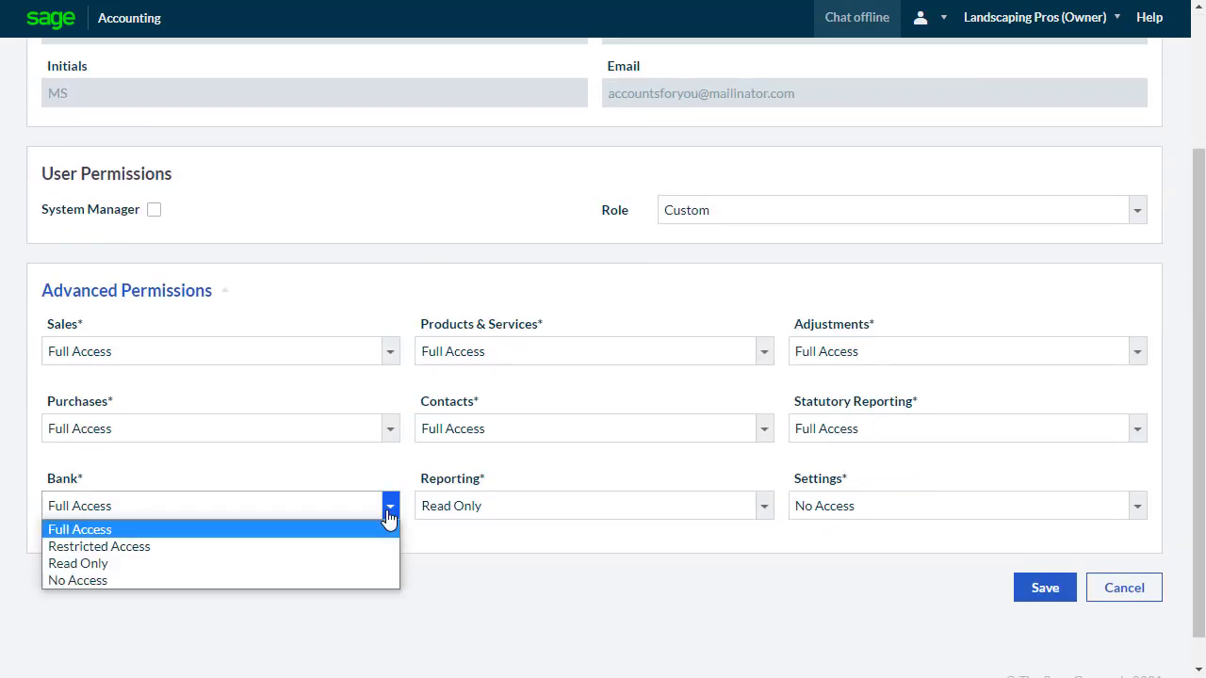
click(78, 564)
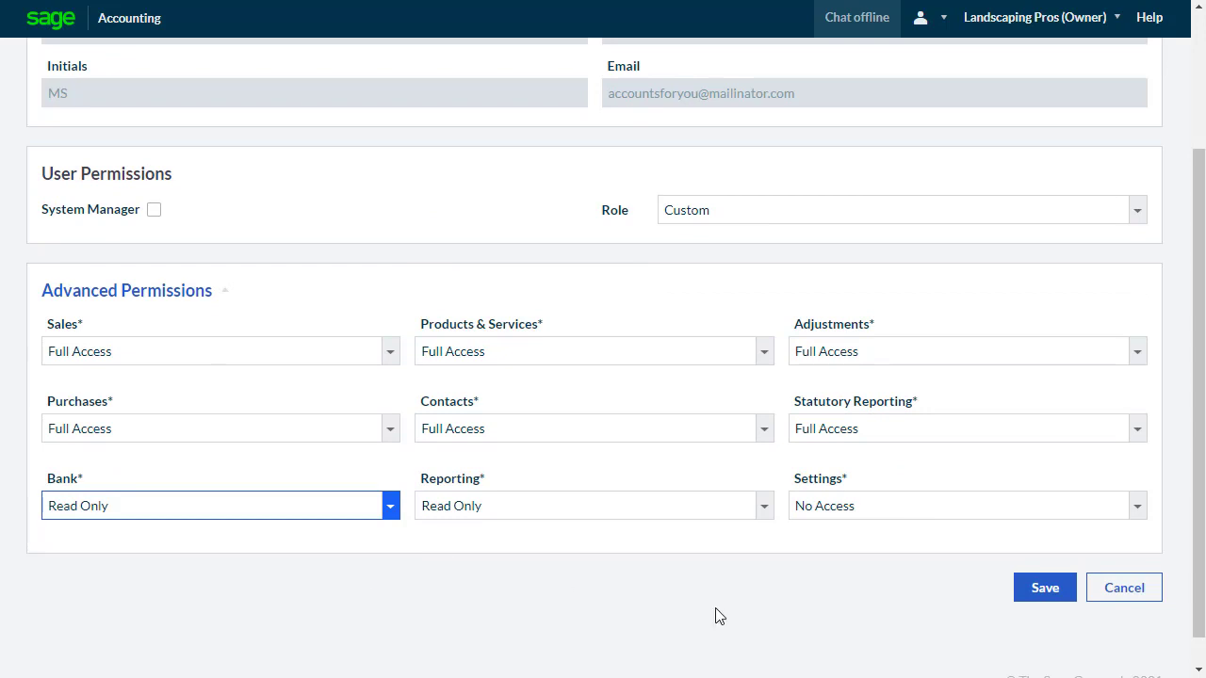
click(1044, 587)
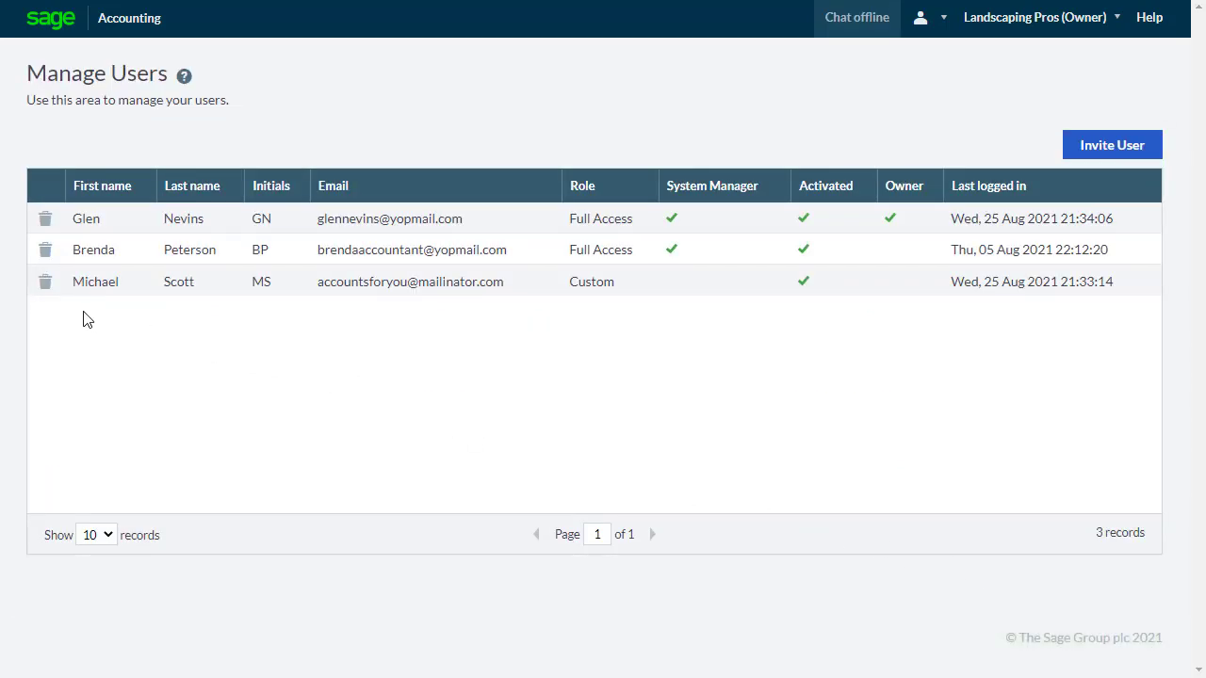
click(45, 281)
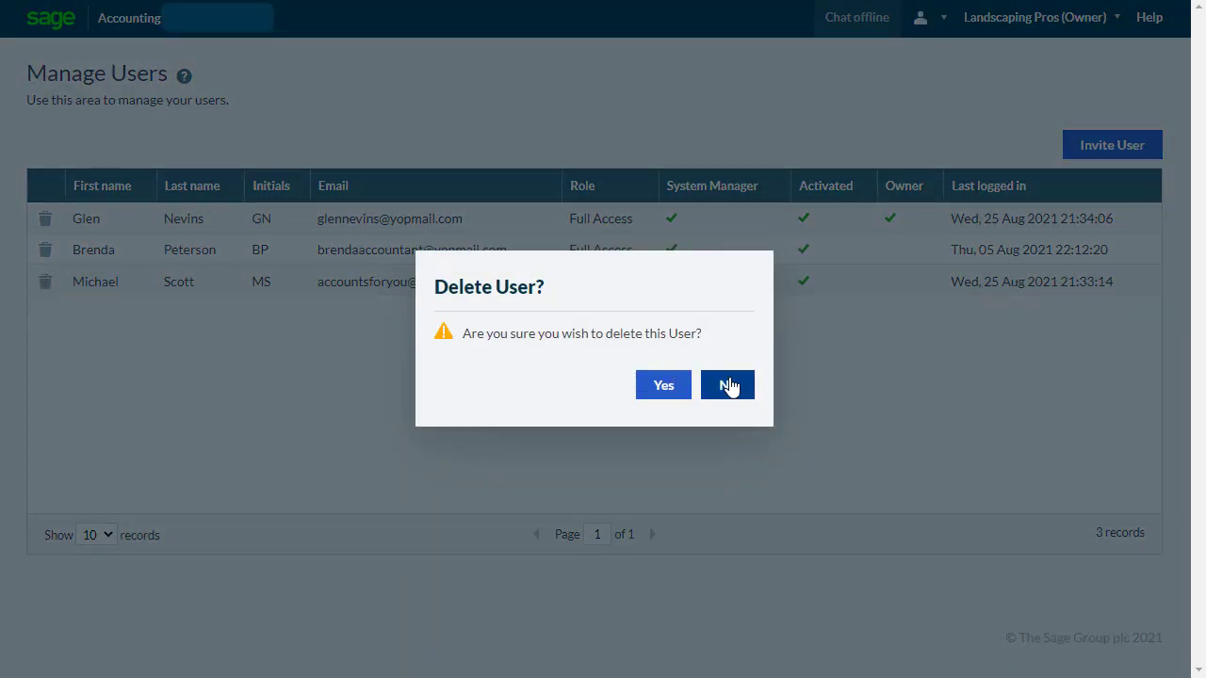
click(728, 385)
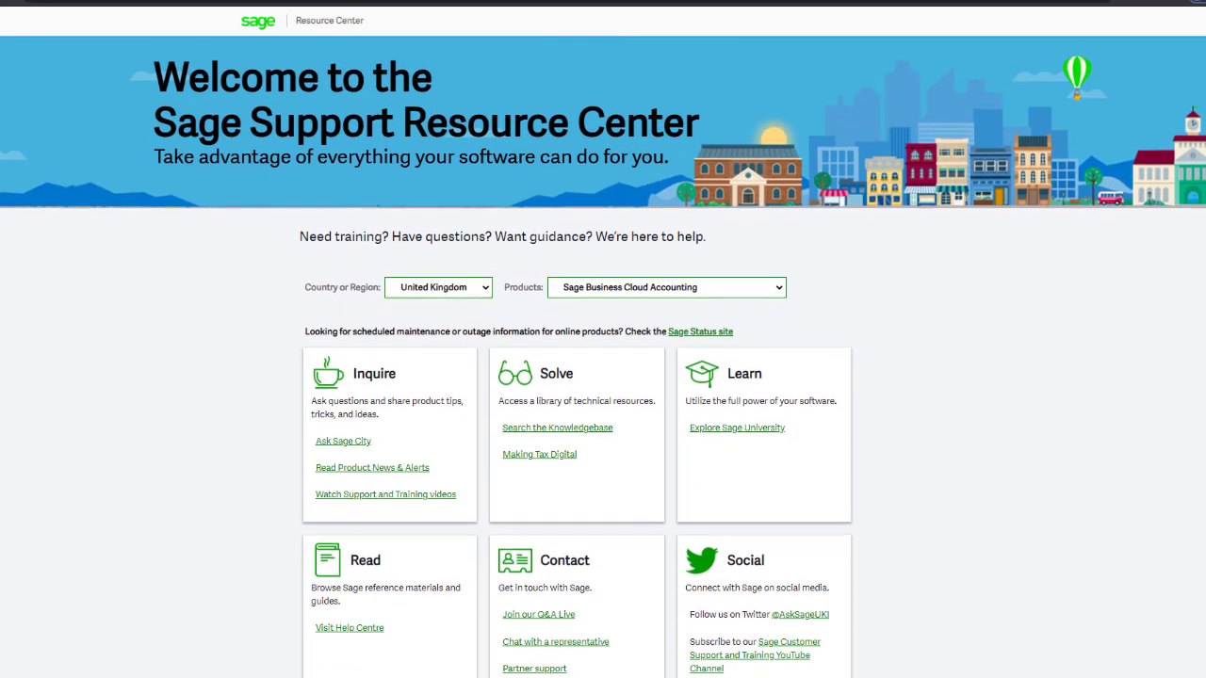
Step: Scroll the Sage Support Resource Center page to view its help categories
scroll(down, 3)
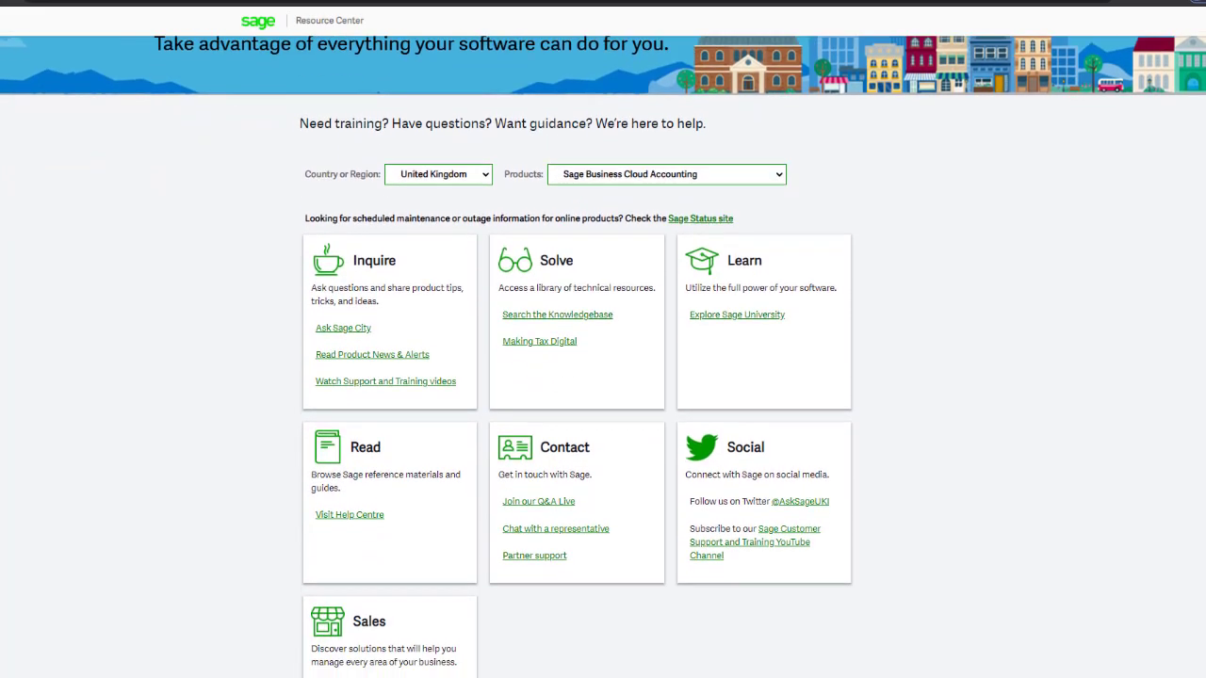